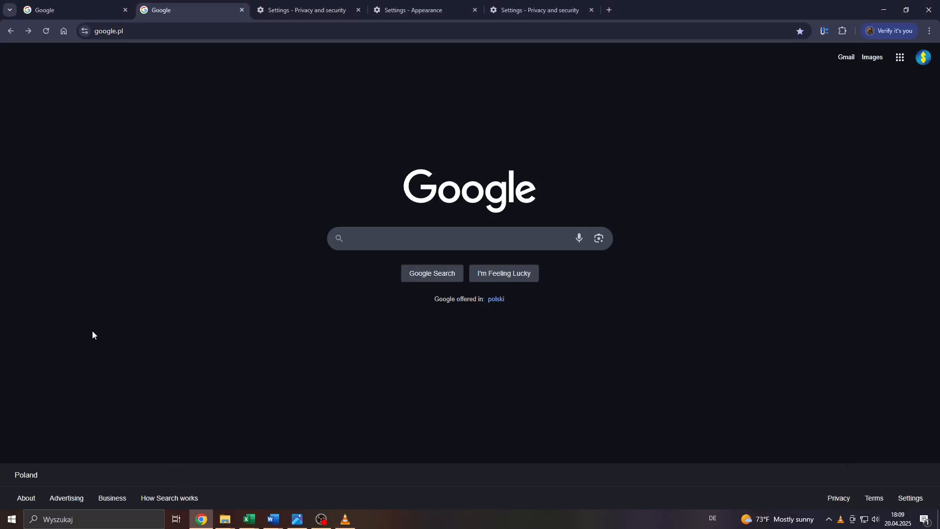
mouse_move(346, 372)
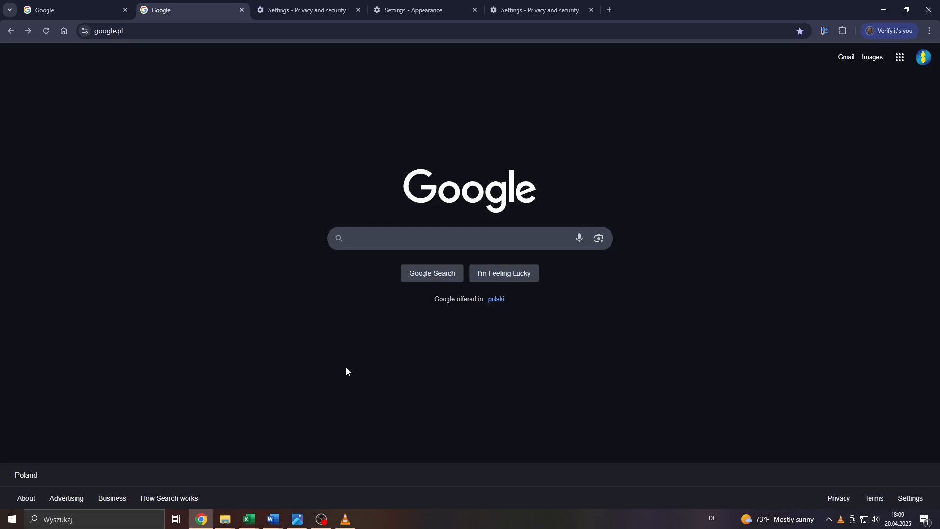
mouse_move(389, 366)
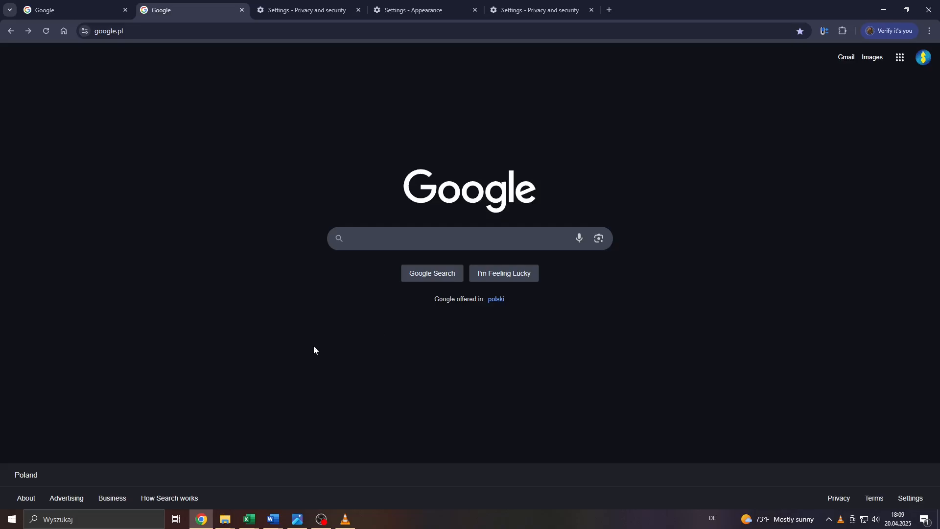
mouse_move(308, 355)
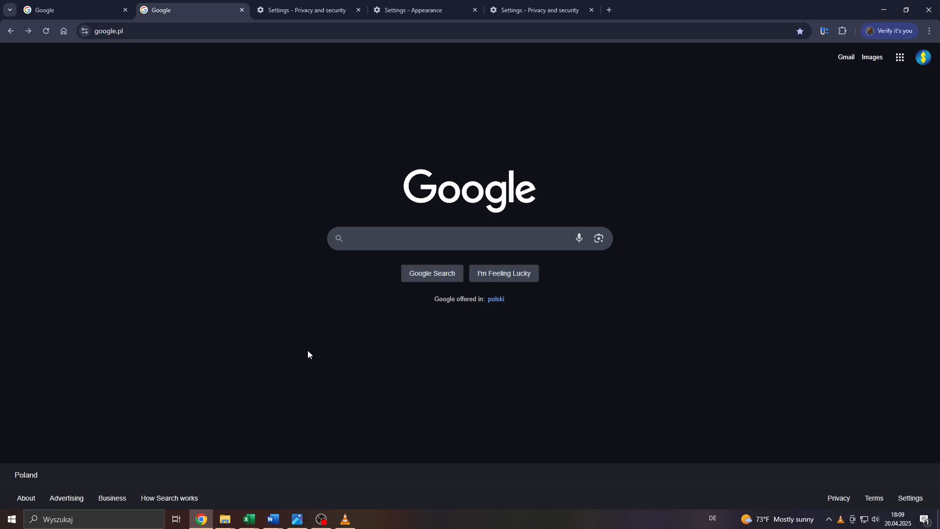
mouse_move(400, 333)
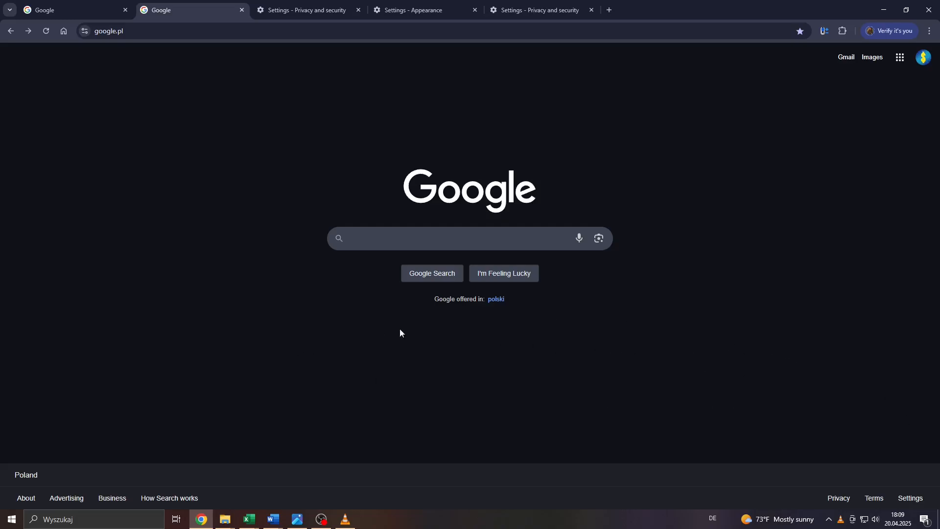
mouse_move(282, 319)
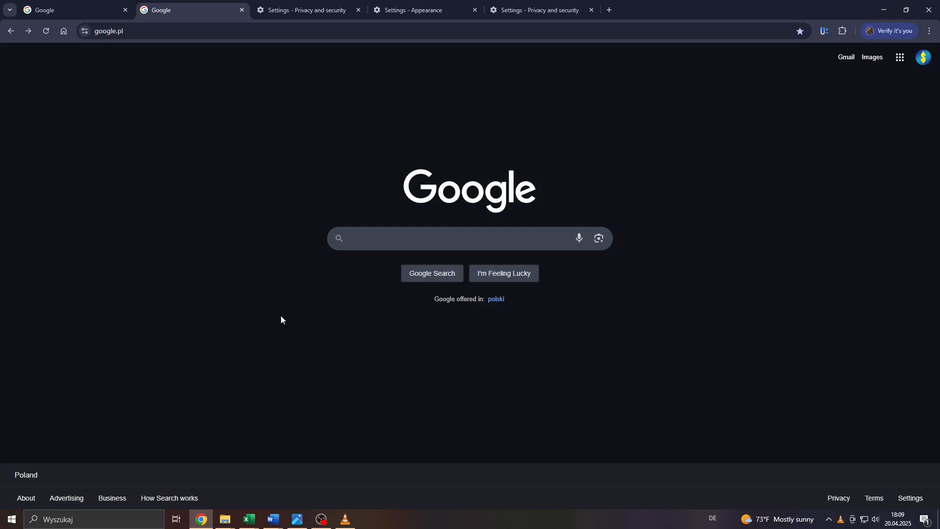
mouse_move(606, 341)
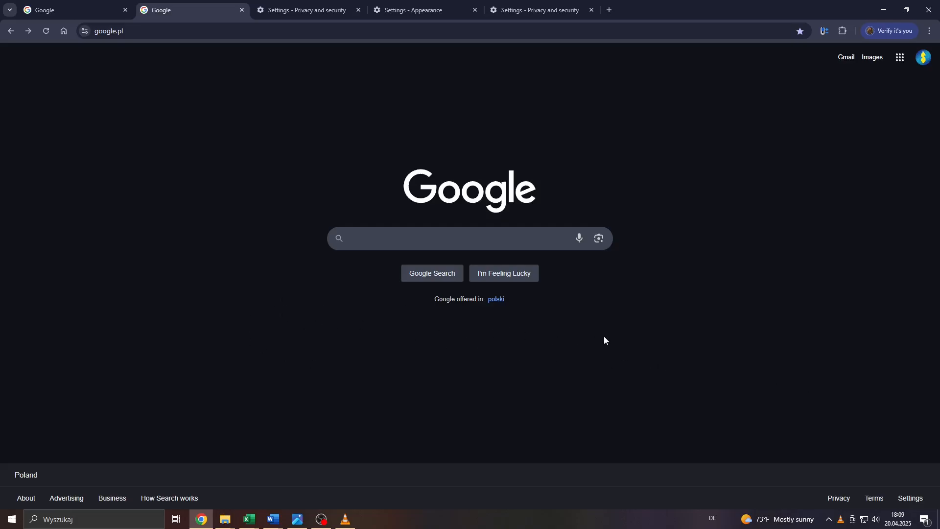
mouse_move(306, 386)
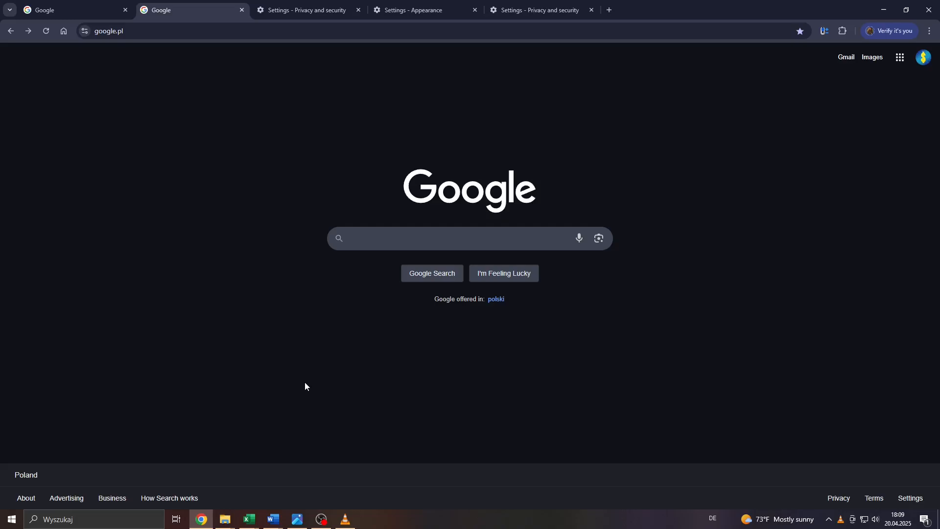
mouse_move(777, 123)
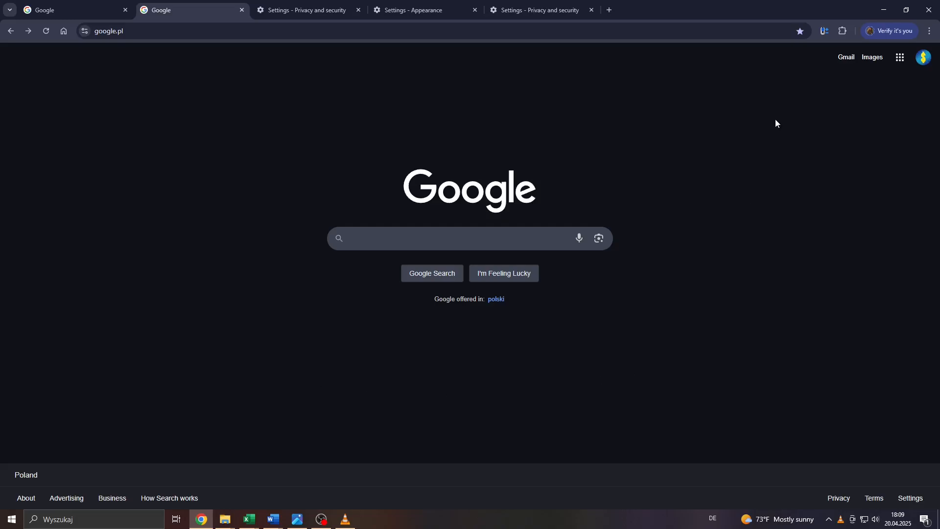
Open Chrome Settings from the three-dot menu, landing on Privacy and security
left_click(930, 31)
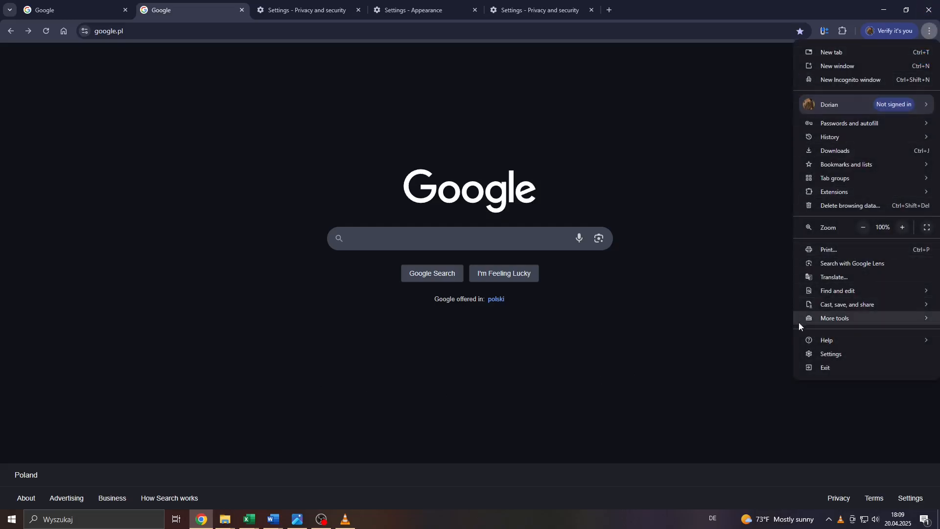
mouse_move(840, 360)
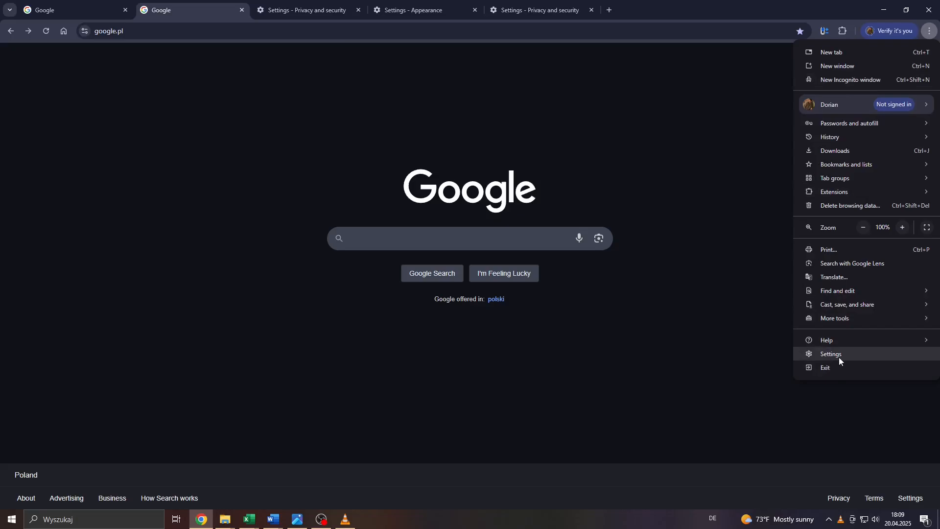
left_click(830, 353)
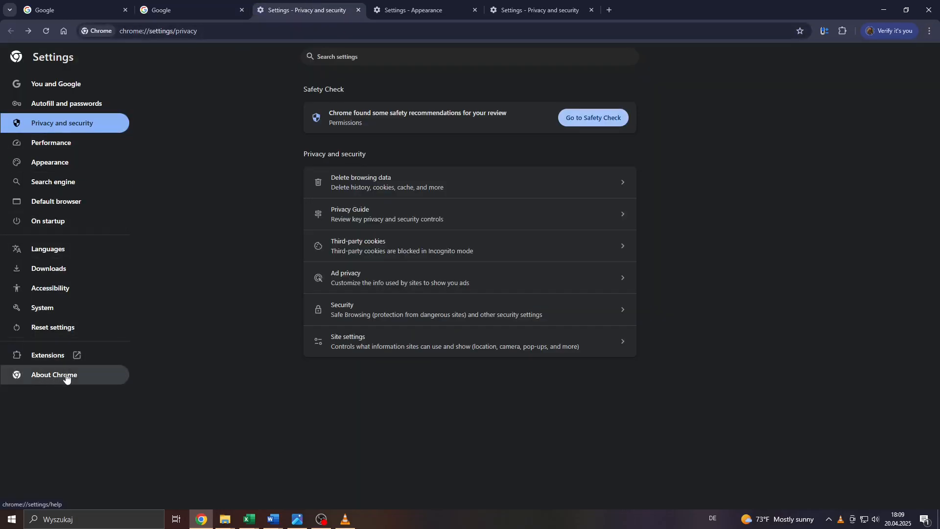
Check 'Chrome is up to date' on the About Chrome page, then bring up the main menu
left_click(52, 374)
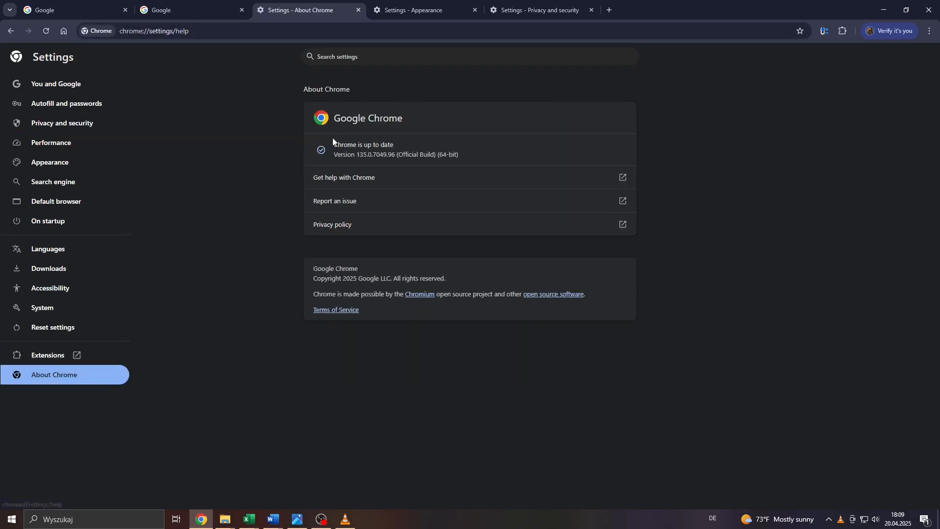
left_click_drag(334, 144, 458, 154)
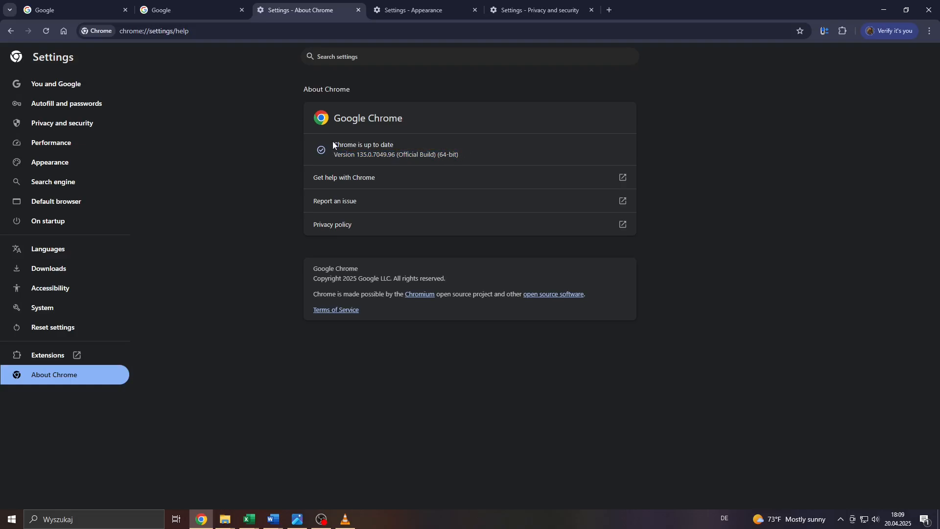
mouse_move(346, 143)
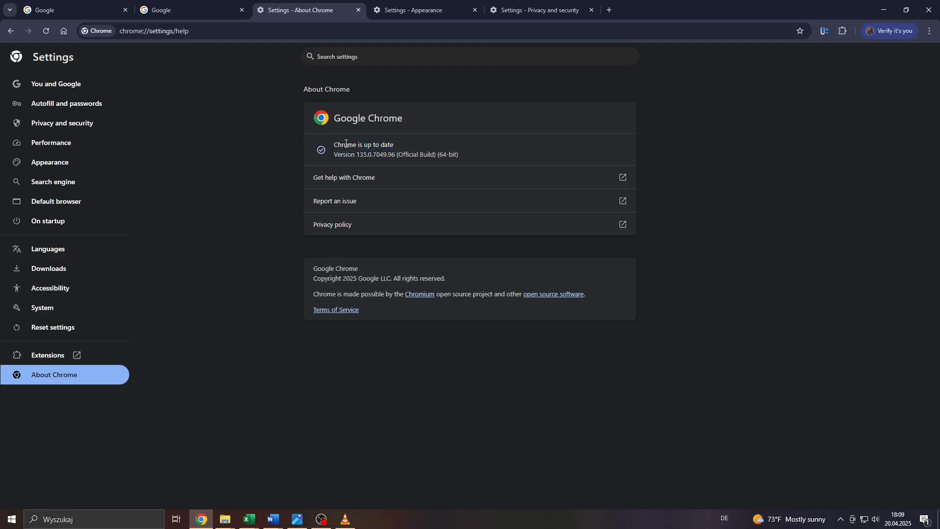
double_click(362, 145)
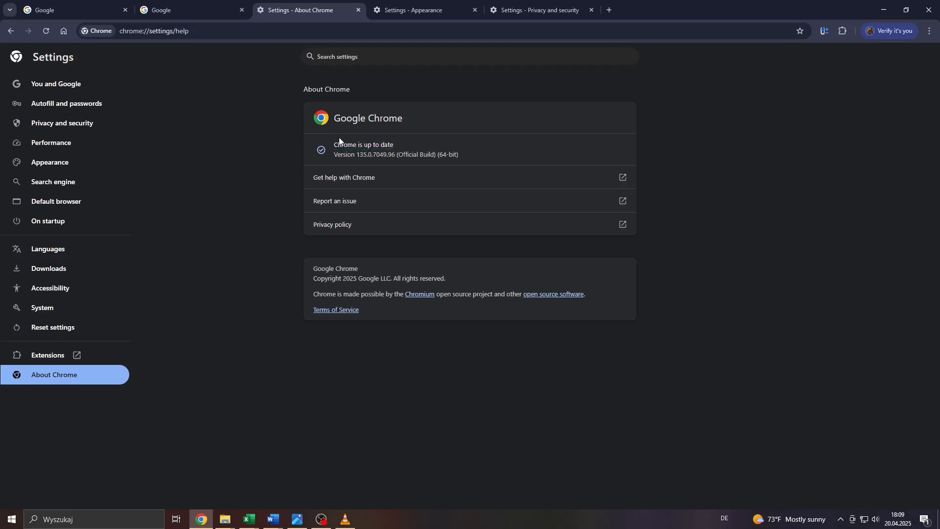
mouse_move(336, 159)
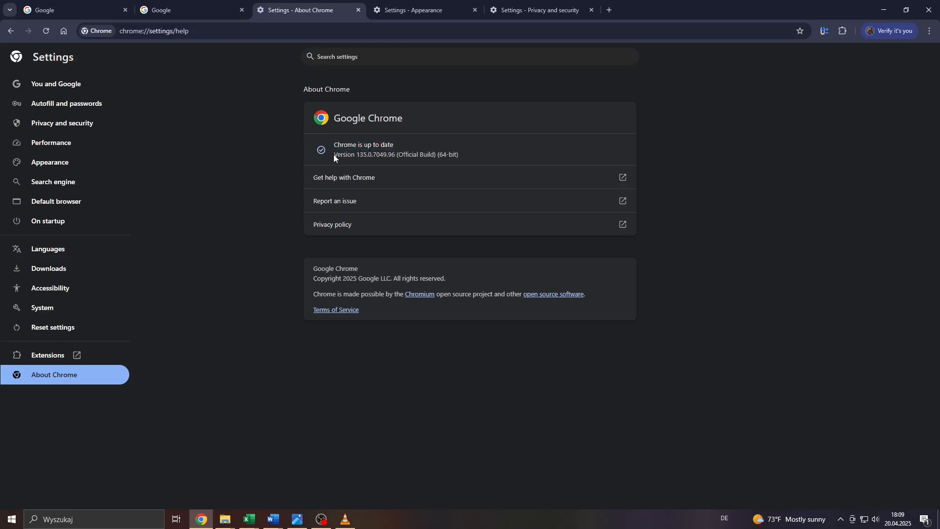
mouse_move(333, 149)
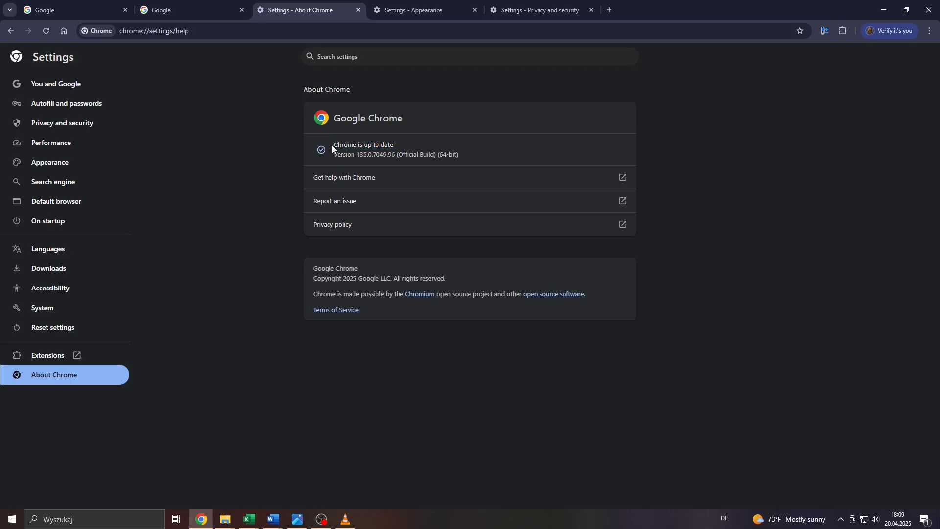
mouse_move(376, 139)
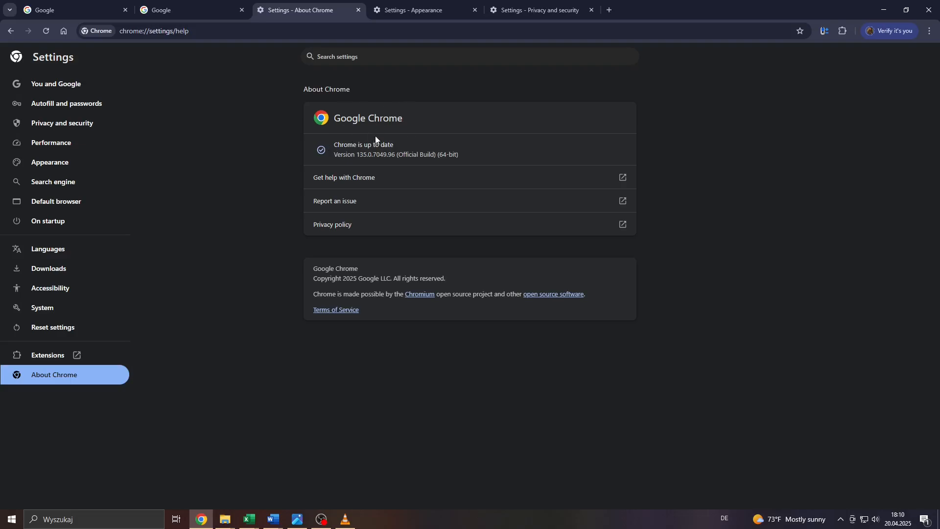
mouse_move(372, 143)
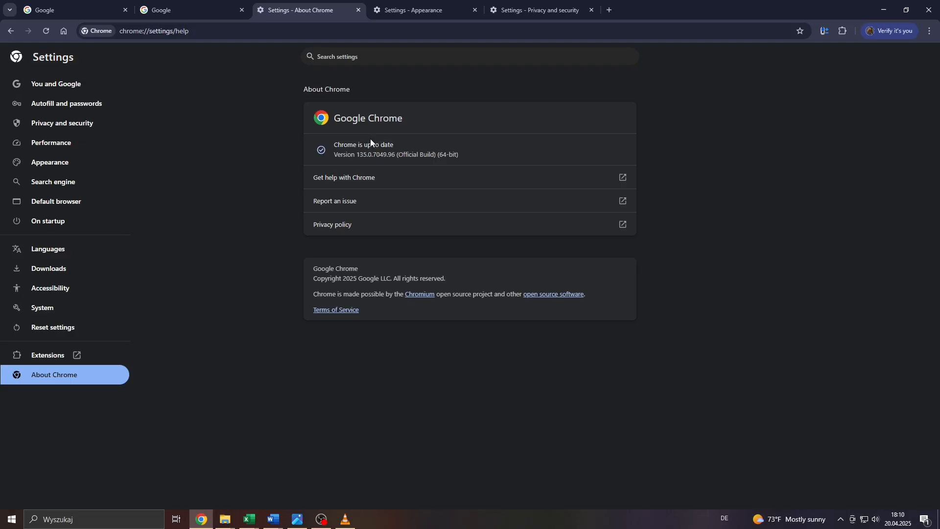
mouse_move(352, 145)
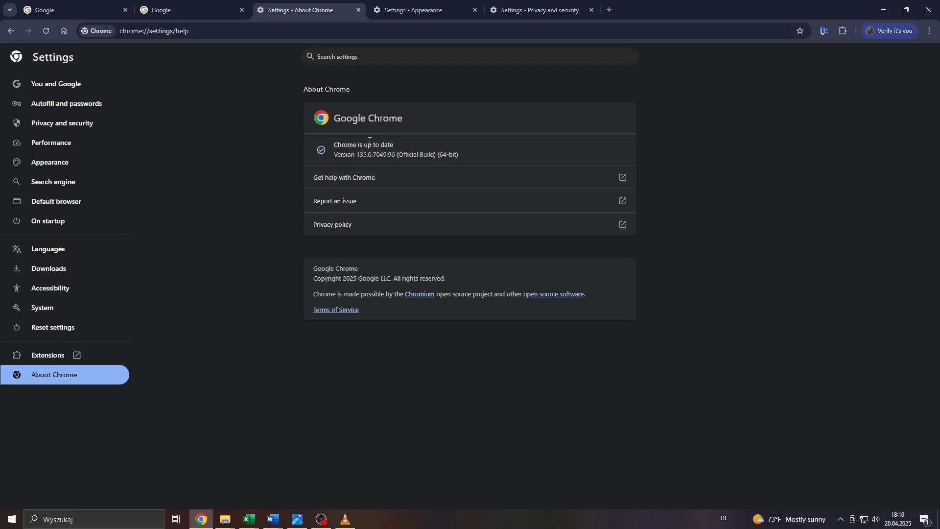
mouse_move(864, 24)
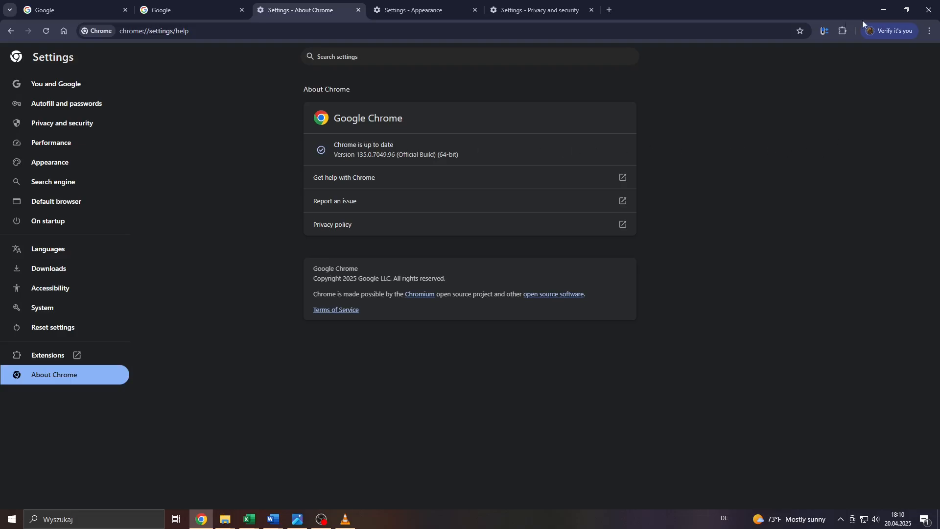
mouse_move(794, 119)
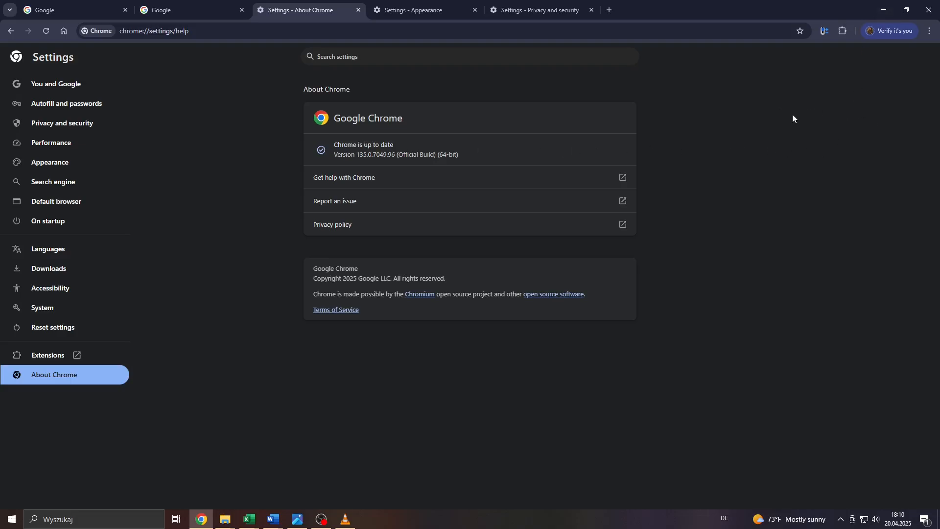
mouse_move(822, 99)
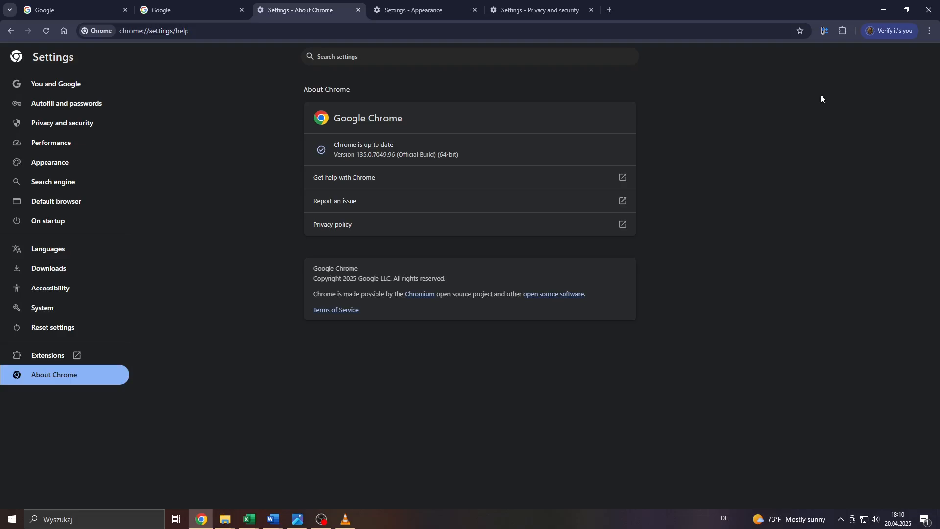
mouse_move(905, 92)
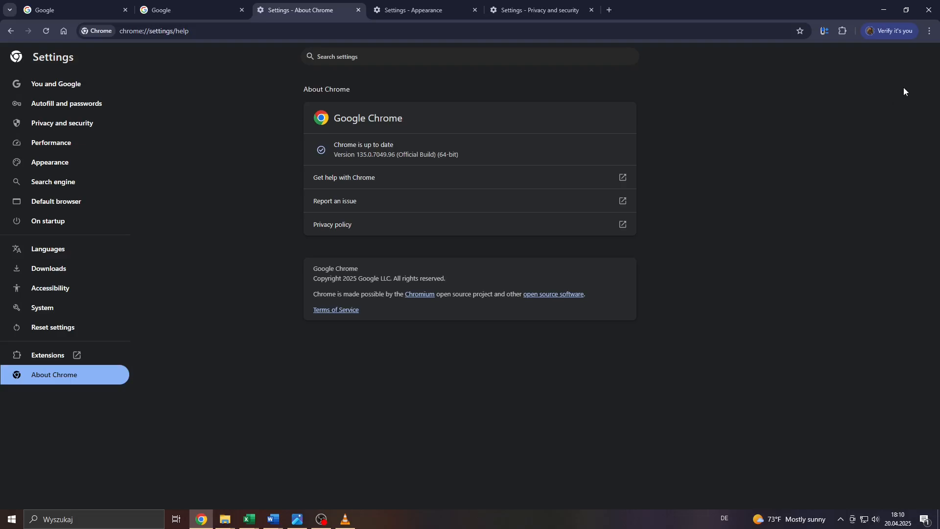
left_click(928, 30)
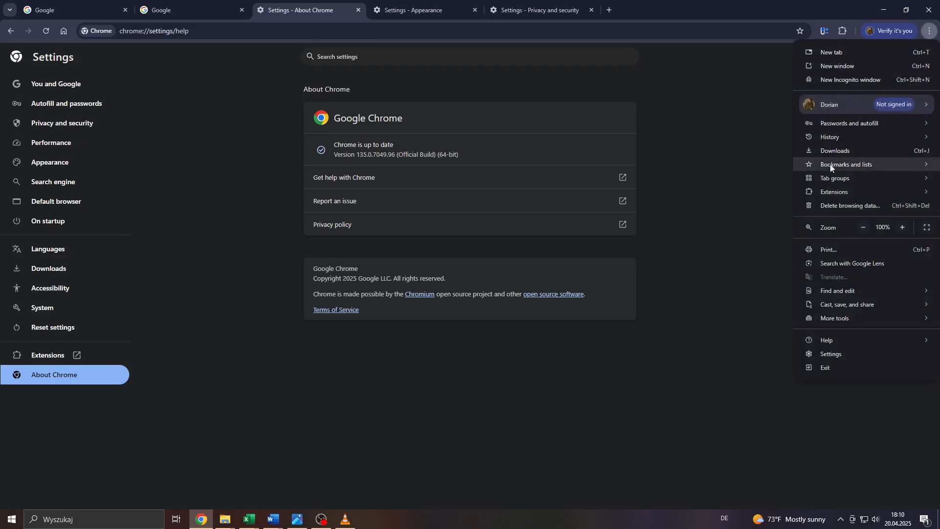
mouse_move(840, 205)
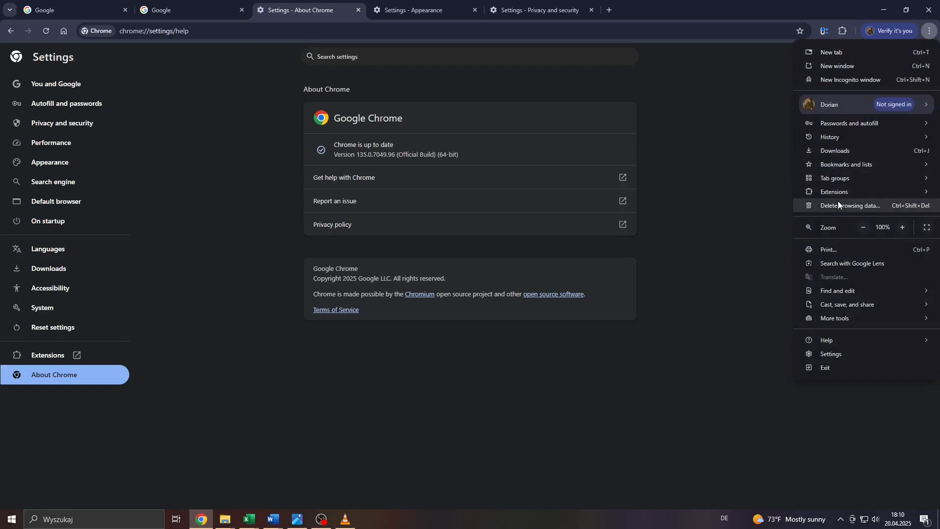
mouse_move(869, 209)
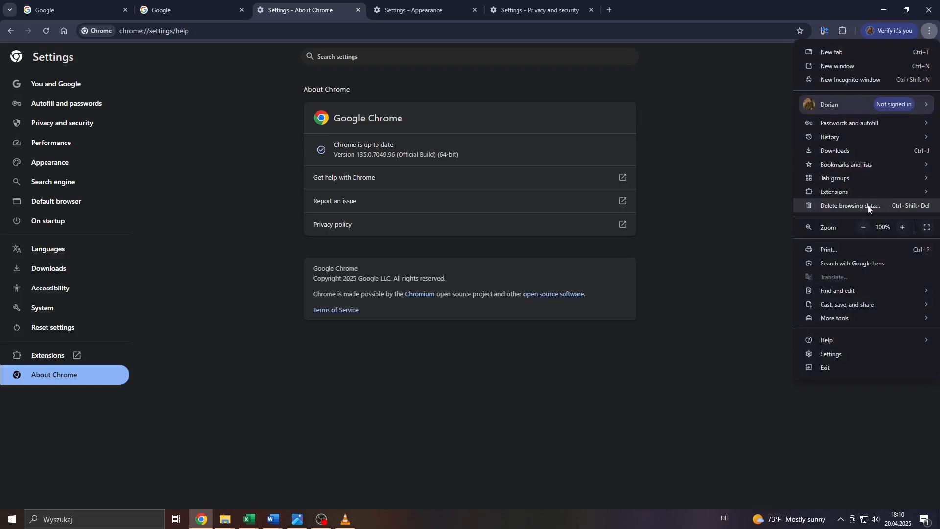
mouse_move(859, 211)
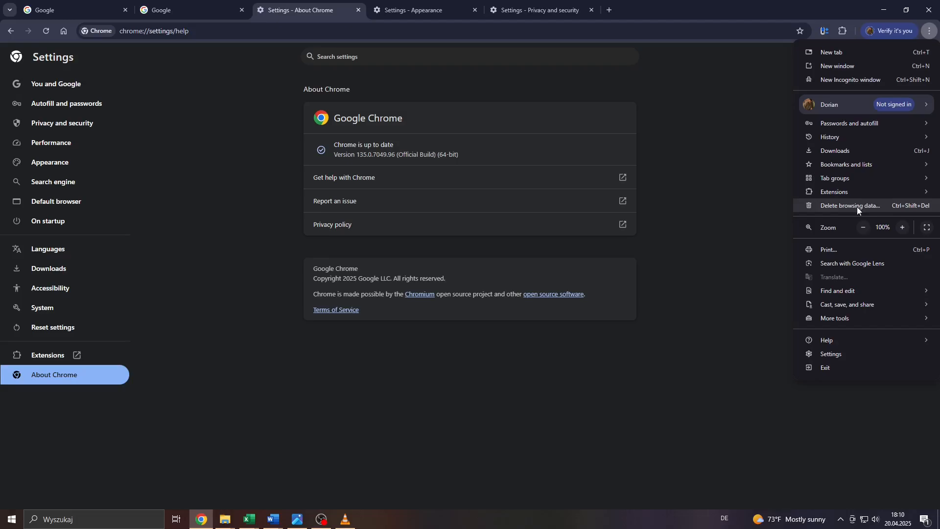
Start Delete browsing data and set the time range to All time
left_click(850, 206)
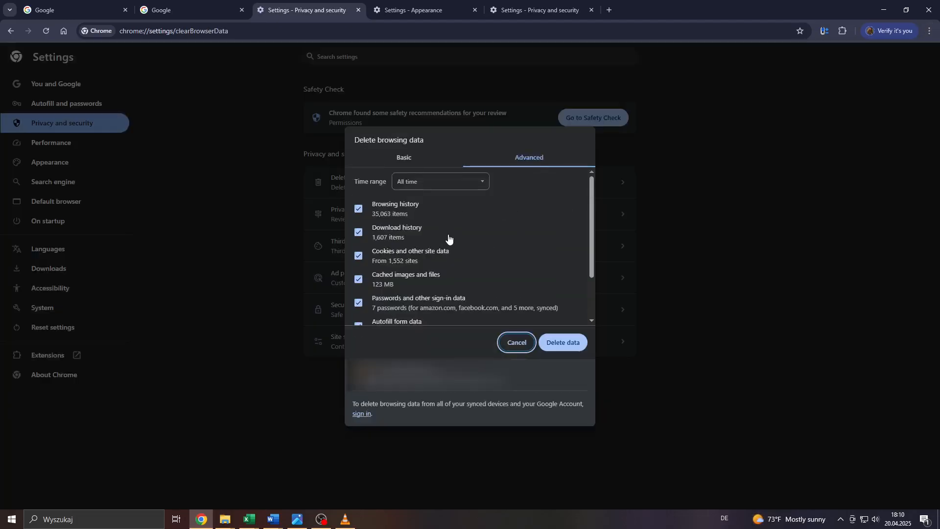
left_click(438, 181)
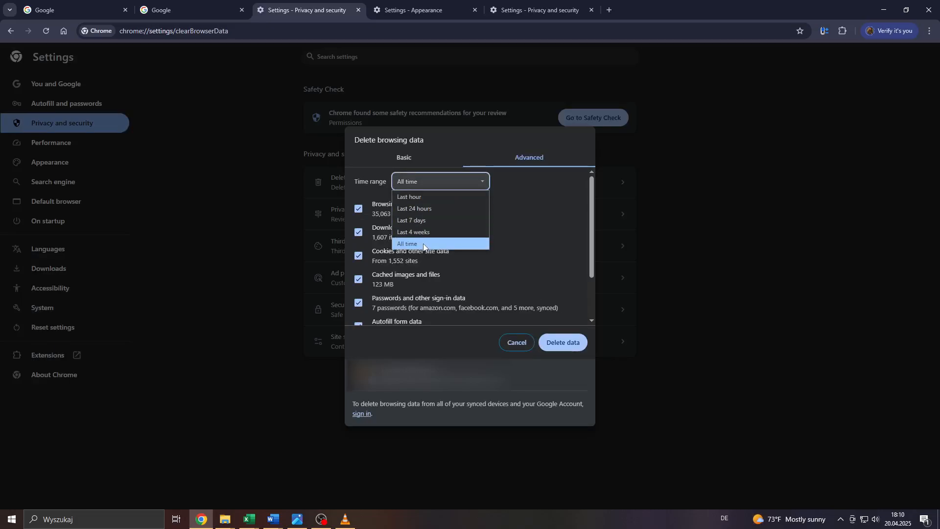
left_click(406, 244)
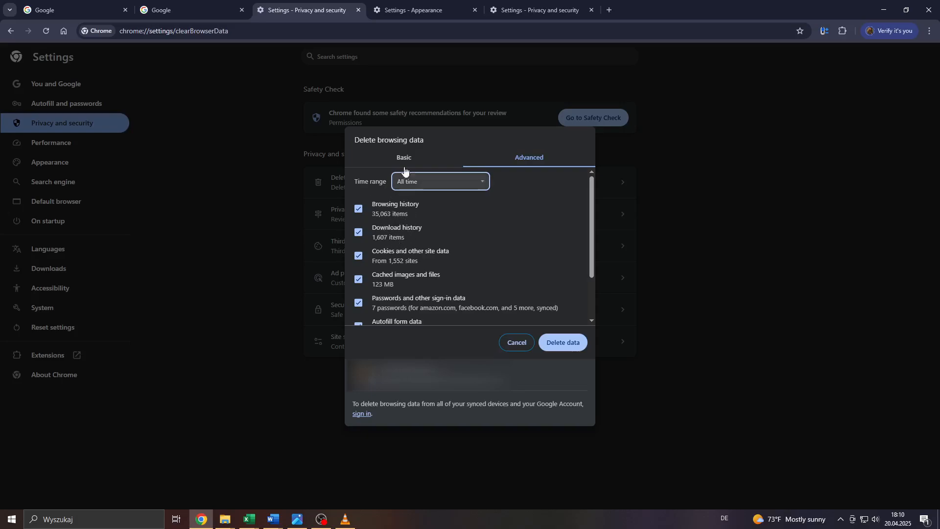
Keep 'Cached images and files' ticked and delete the data
left_click(358, 279)
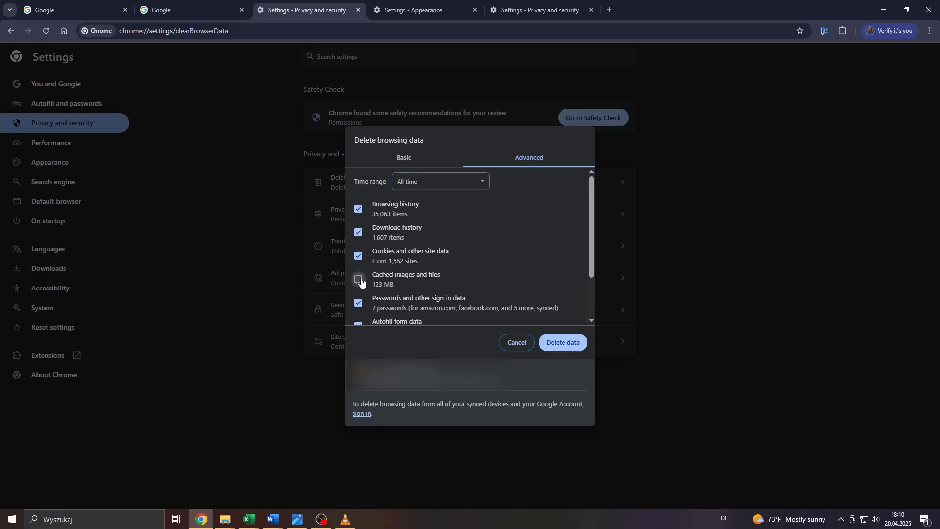
left_click(359, 278)
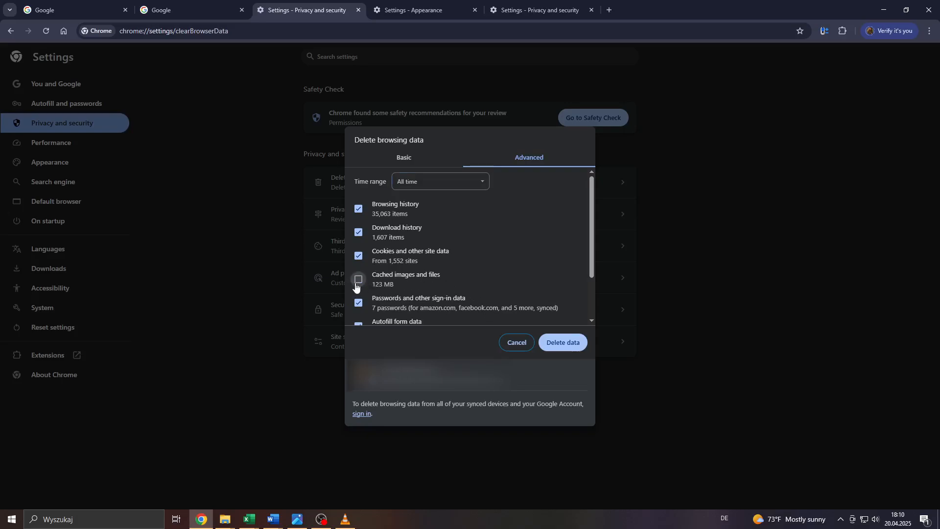
left_click(358, 280)
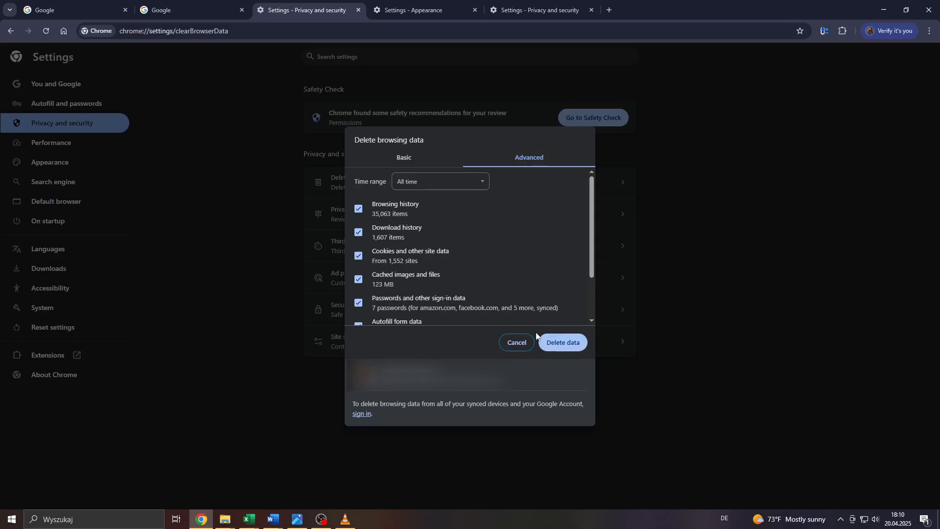
left_click(516, 342)
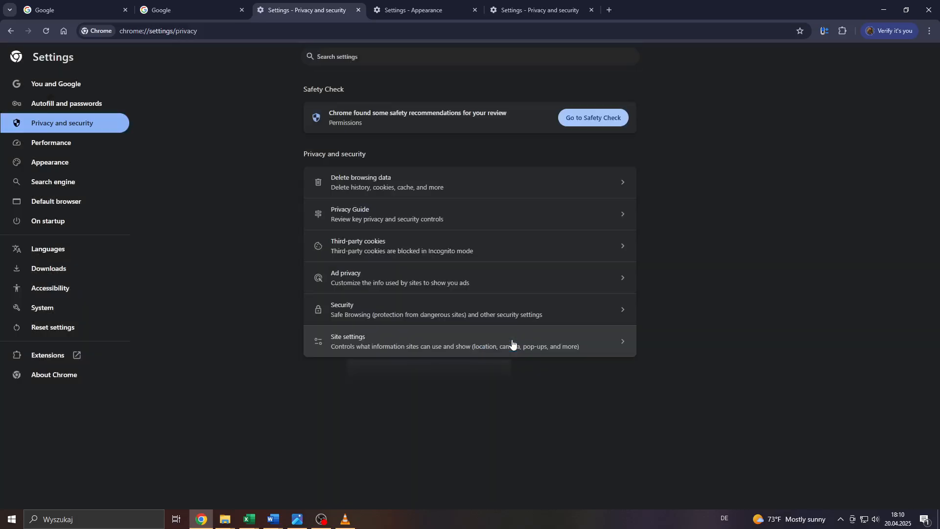